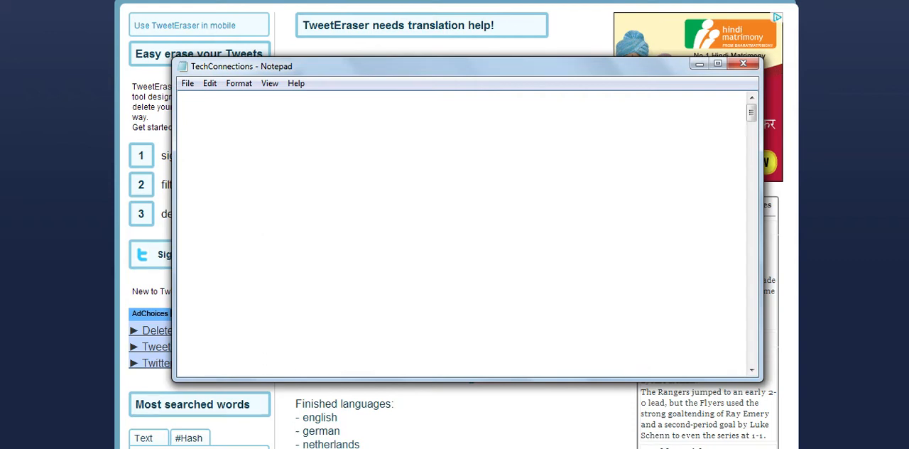
Write 'How To Delete all your Tweets or Old Tweets?' in Notepad, then close Notepad
type("How To Delete all your Tweets or Old Tweets?")
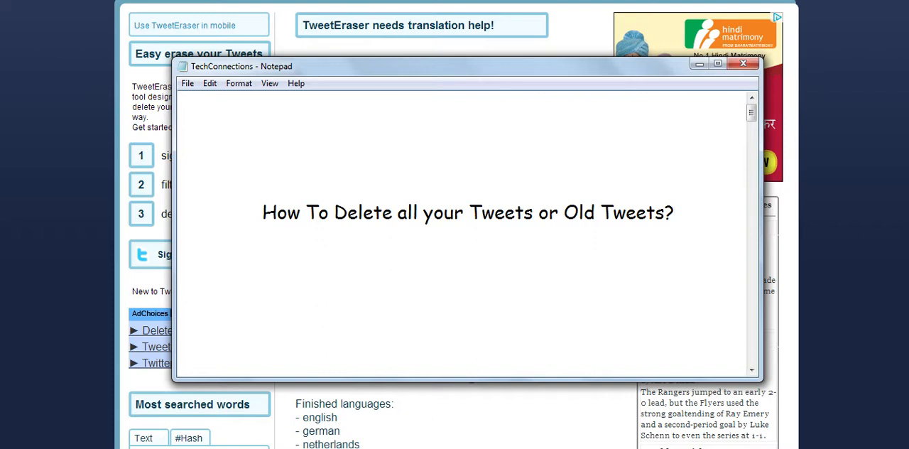
left_click(744, 64)
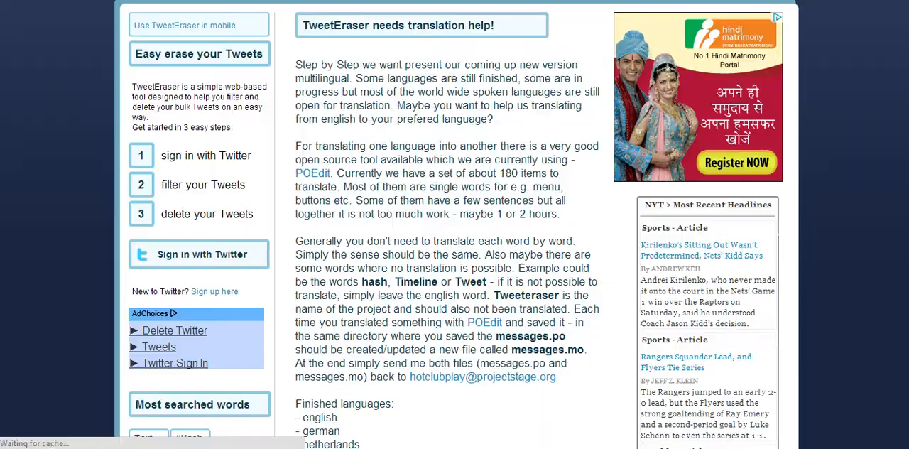
Sign in to TweetEraser with the Twitter account and set the search option to Text
left_click(198, 254)
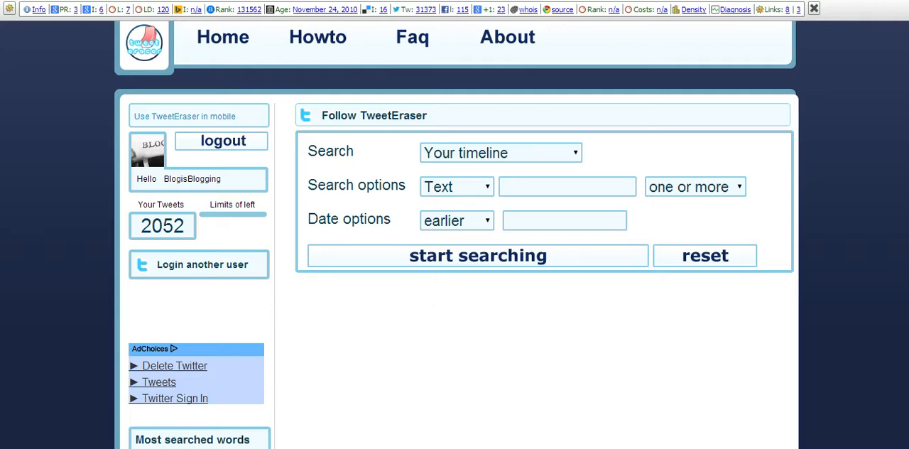
left_click(456, 186)
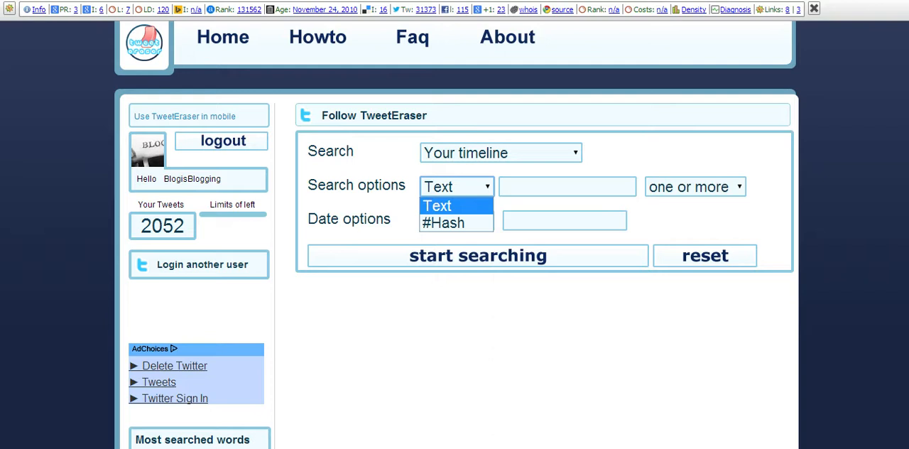
left_click(438, 205)
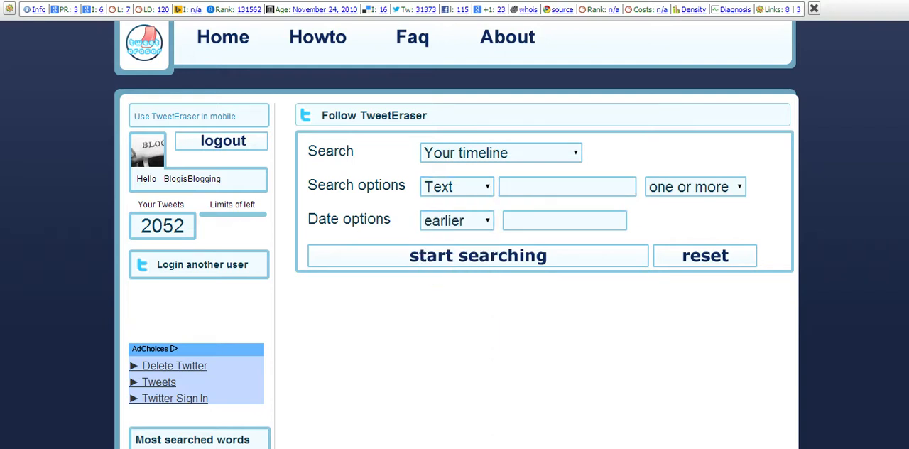
left_click(564, 220)
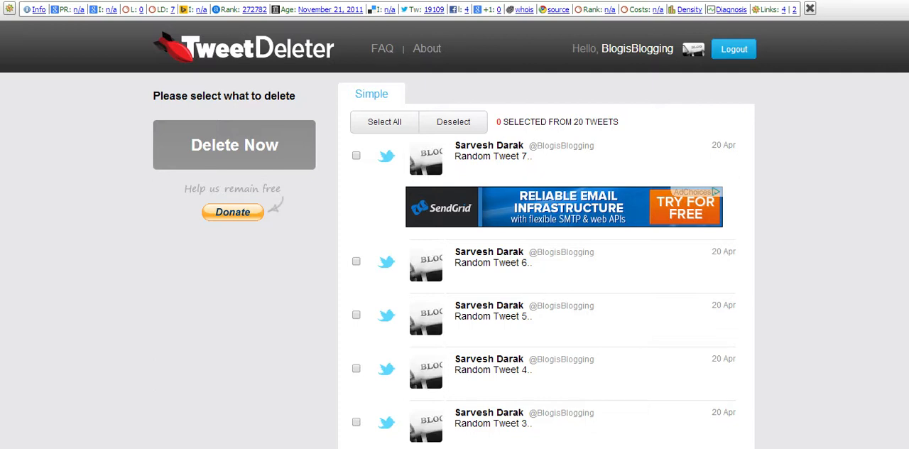
Select Random Tweet 7 and Random Tweet 6 and confirm deleting them
left_click(356, 155)
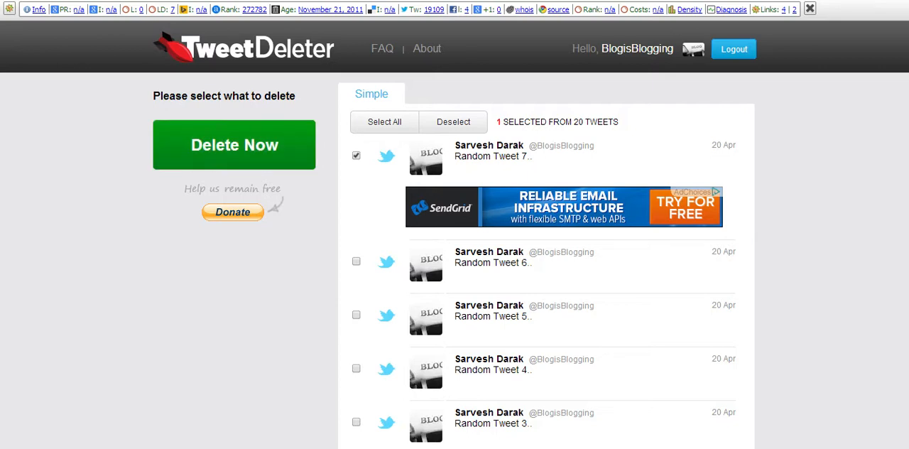
left_click(356, 261)
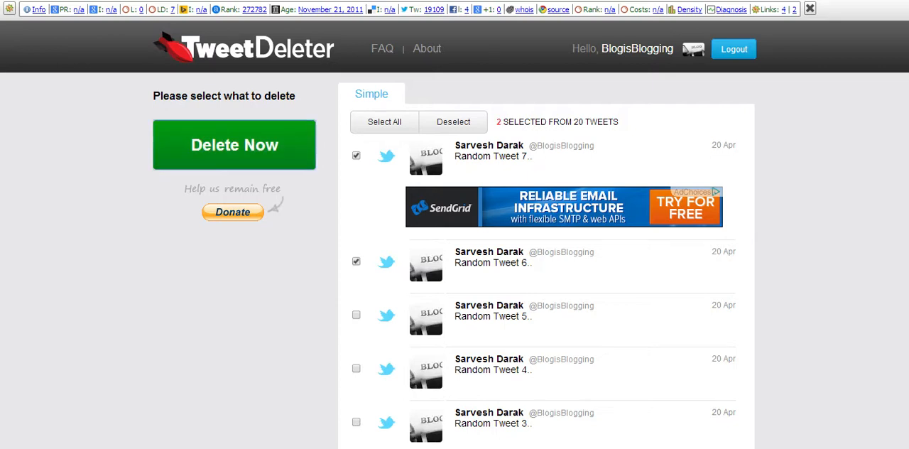
left_click(234, 145)
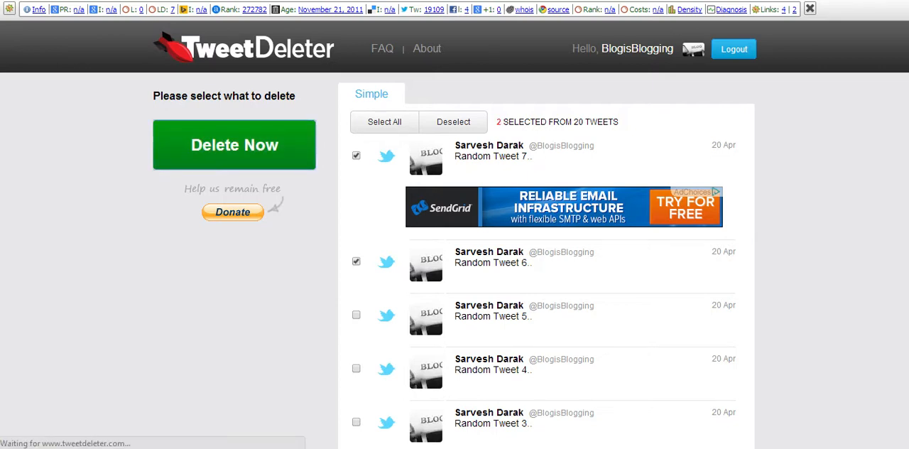
left_click(234, 145)
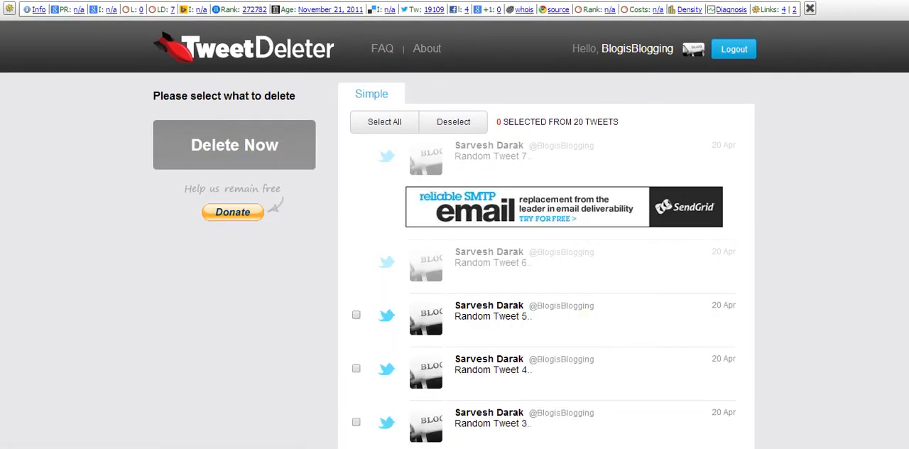
scroll("down", 3)
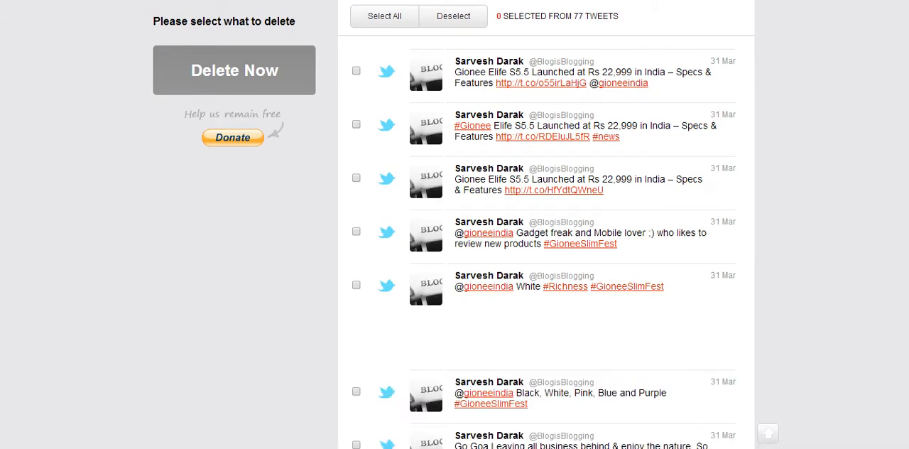
scroll("down", 3)
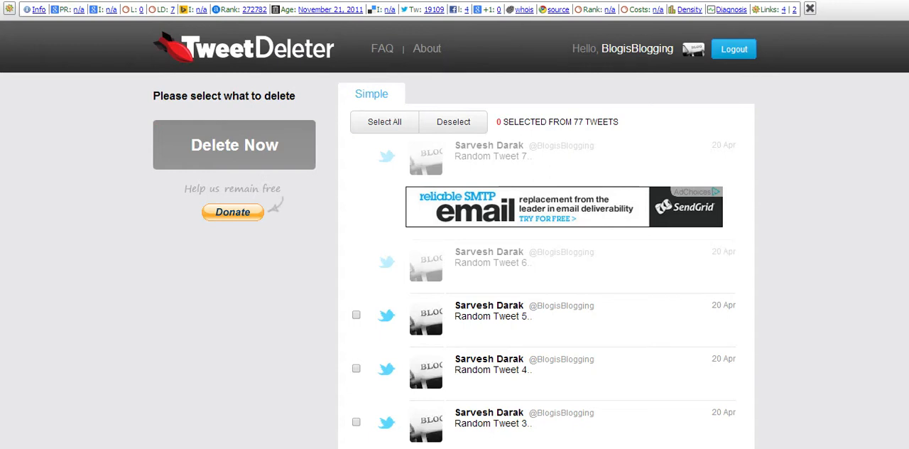
left_click(384, 122)
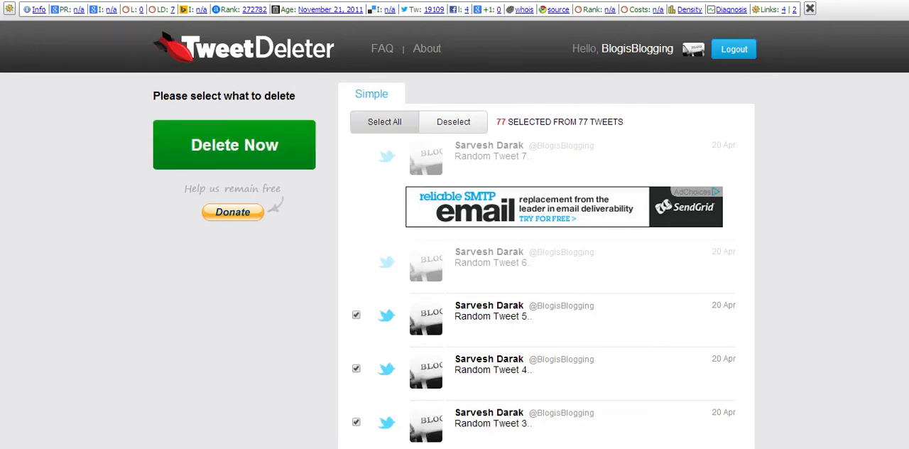
left_click(453, 121)
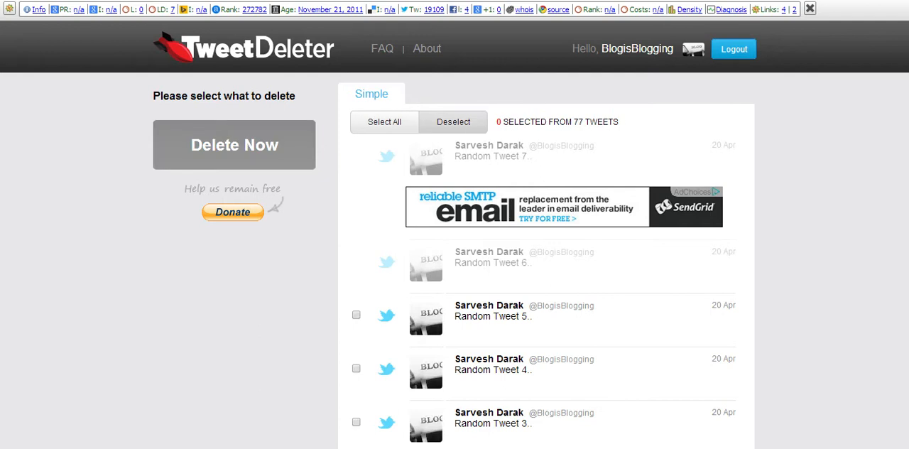
scroll("down", 3)
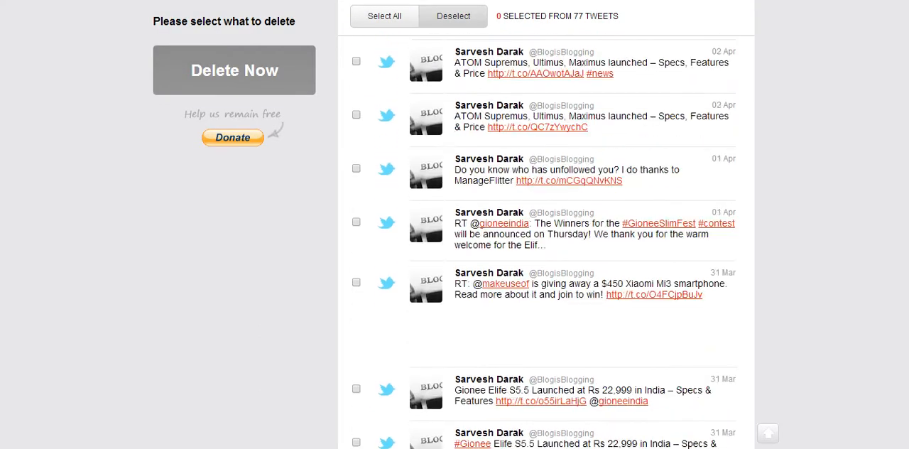
scroll("down", 3)
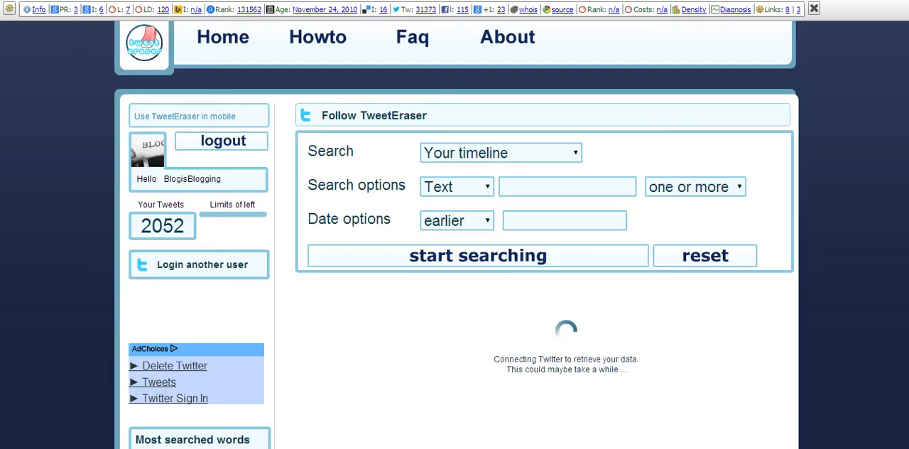
Retrieve the 2051 tweets and permanently delete Random Tweets 5, 4 and 3
left_click(477, 255)
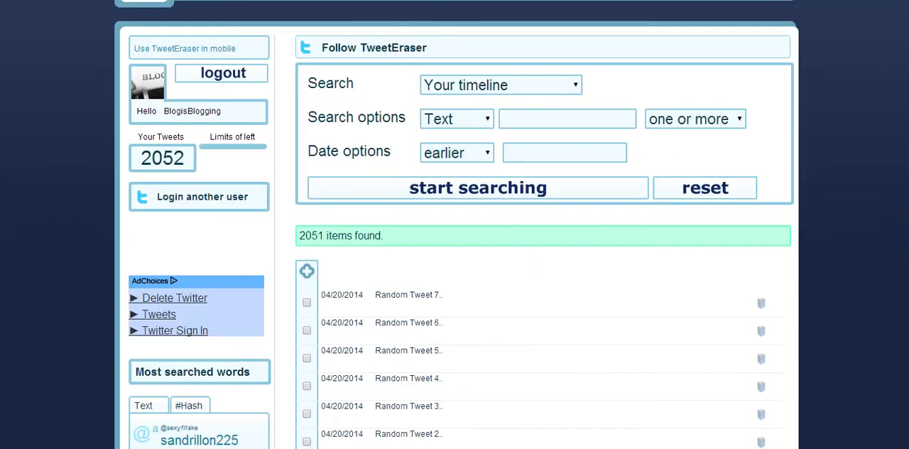
mouse_move(306, 270)
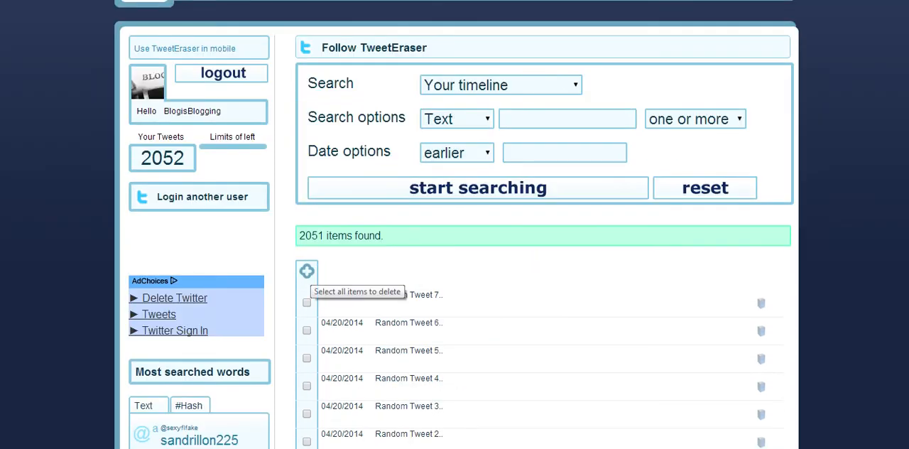
left_click(306, 270)
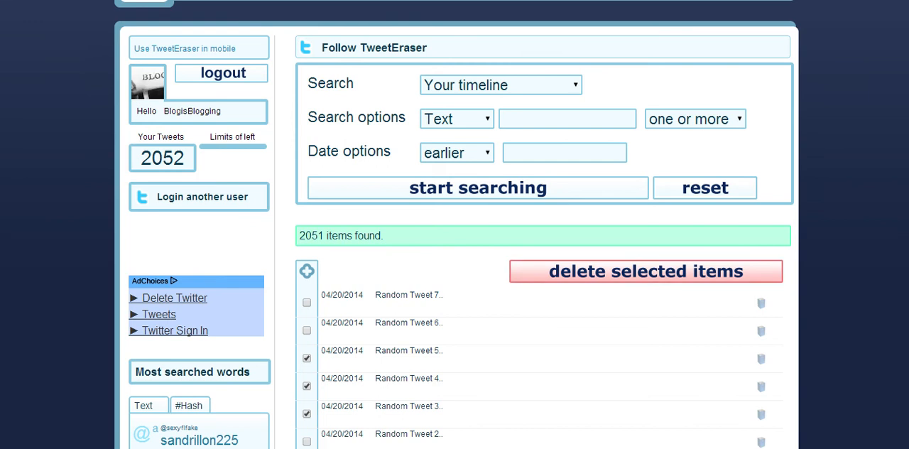
left_click(644, 271)
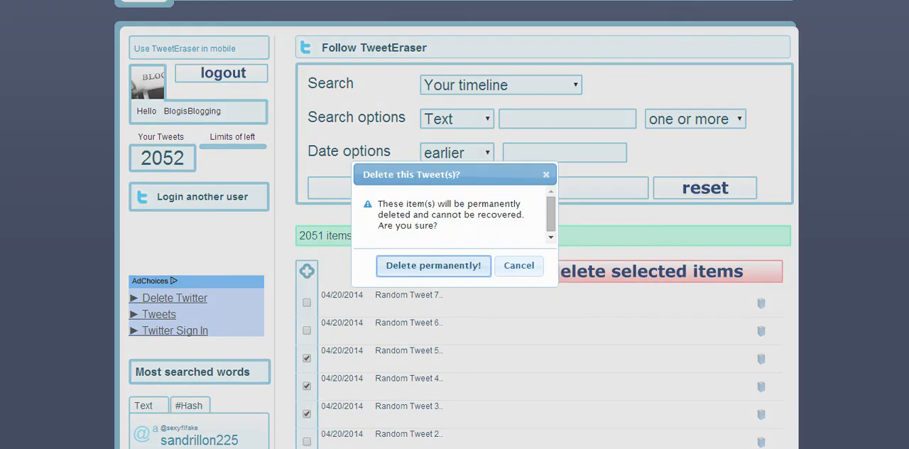
left_click(432, 265)
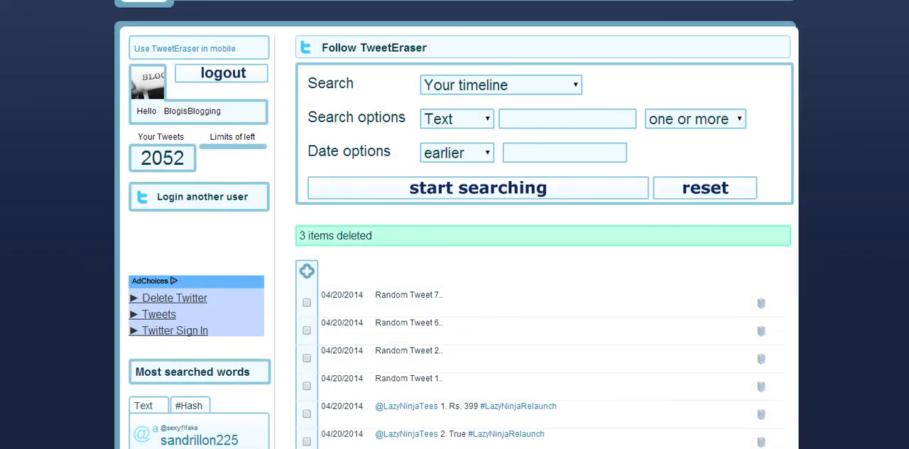